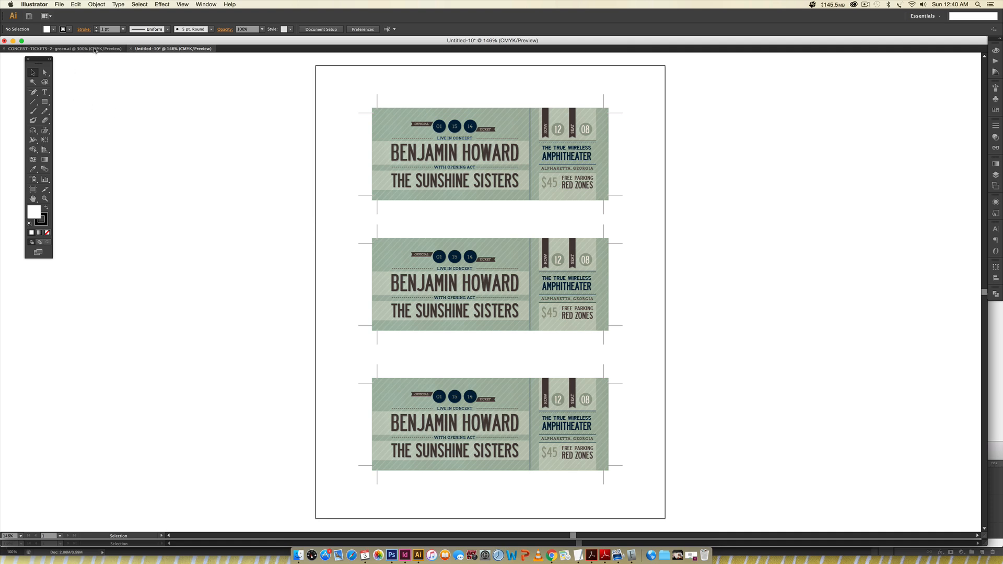
Step: Bring the CONCERT-TICKETS-2-green.ai artwork document to the front
left_click(62, 49)
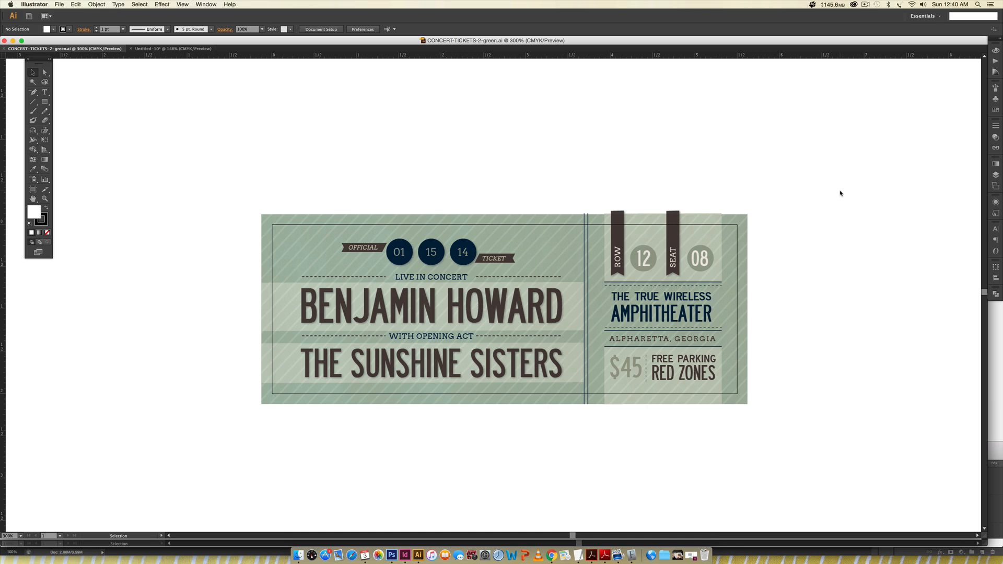
mouse_move(829, 212)
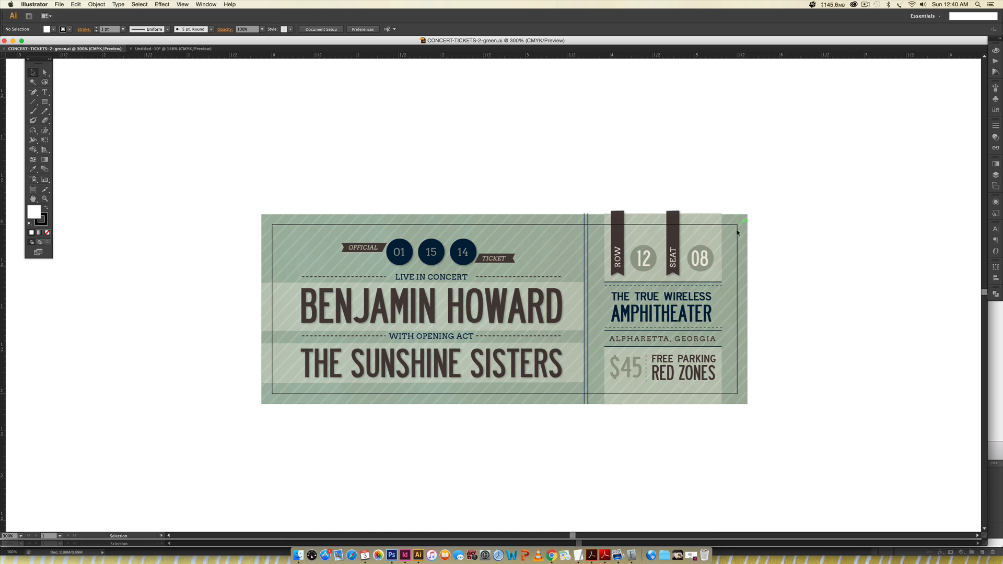
mouse_move(722, 249)
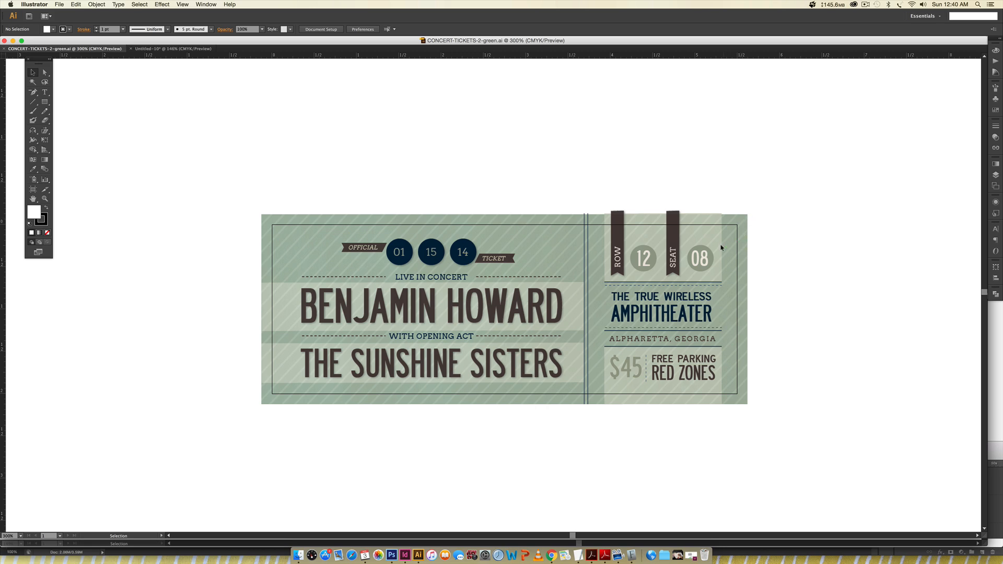
mouse_move(751, 251)
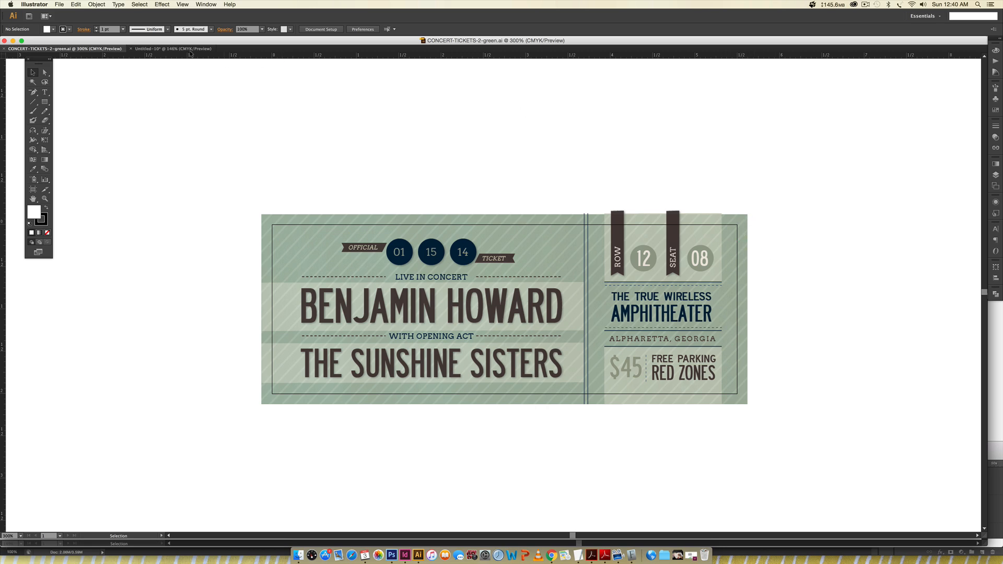
Step: Save the green ticket as an Adobe PDF with Trim Marks enabled in Marks and Bleeds
left_click(29, 4)
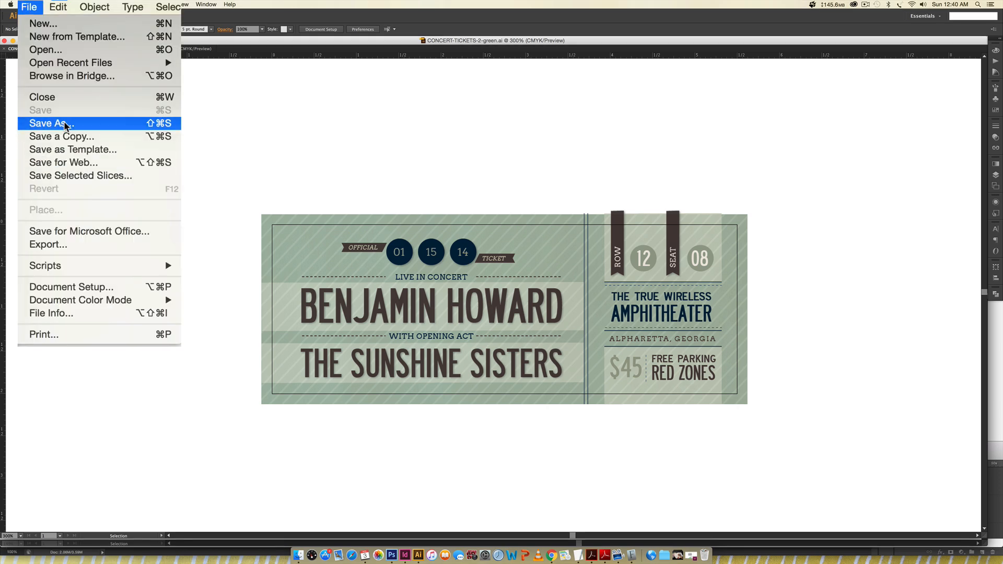
left_click(52, 124)
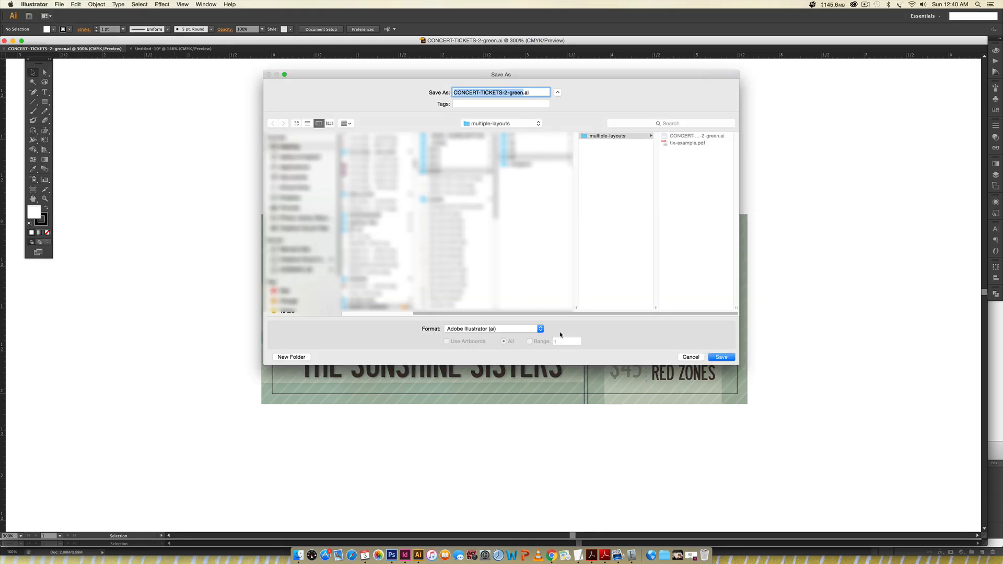
left_click(493, 328)
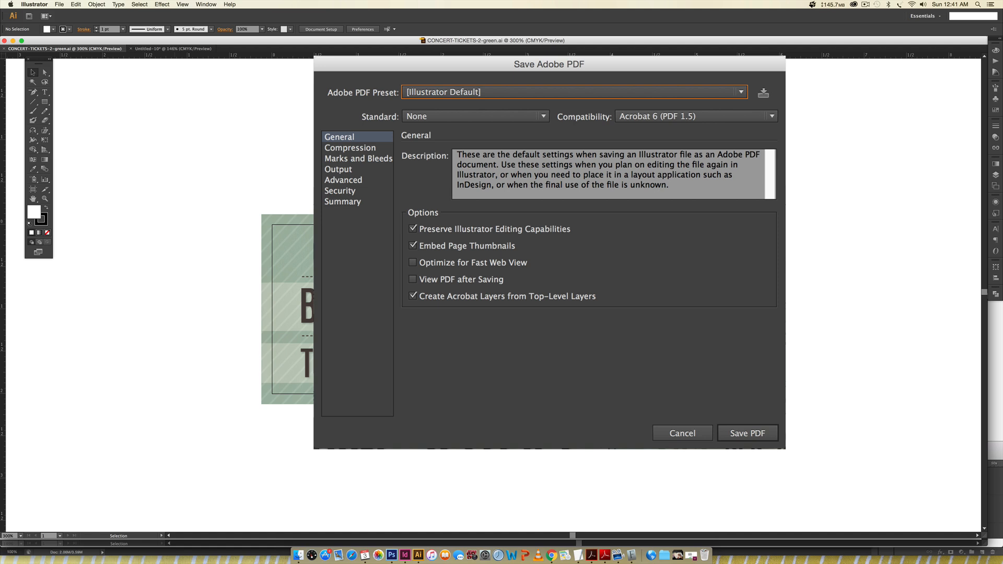
left_click(359, 158)
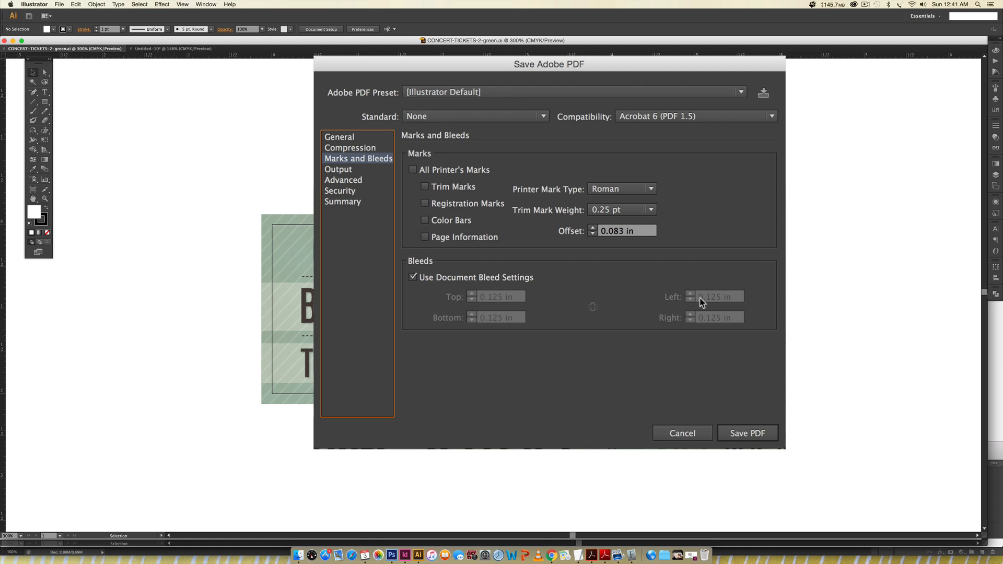
mouse_move(397, 178)
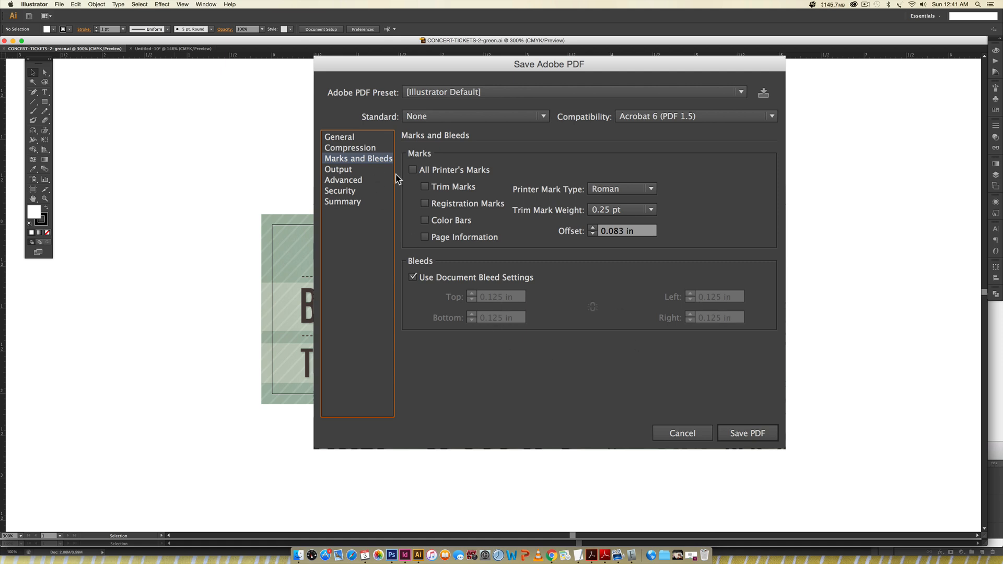
left_click(425, 186)
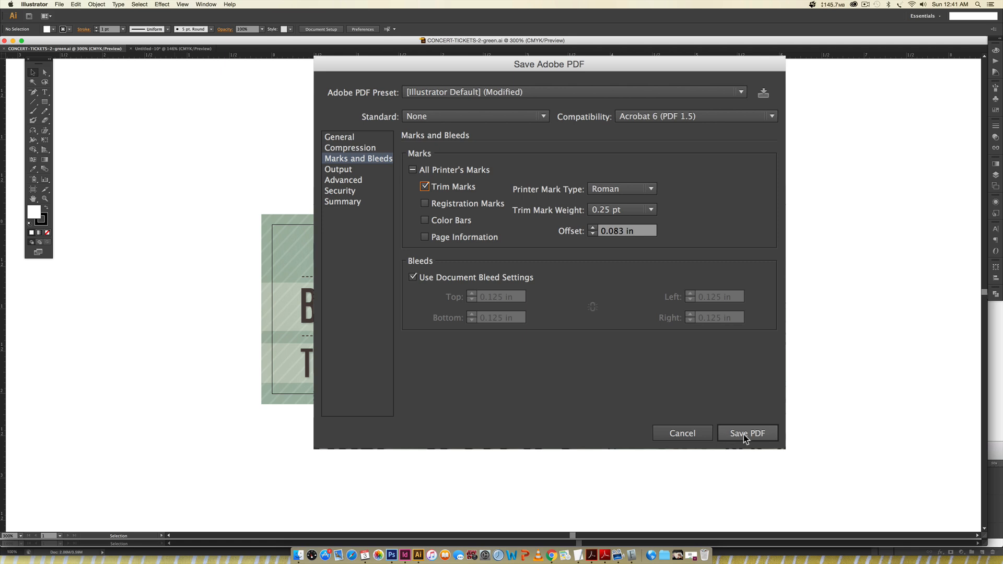
left_click(746, 433)
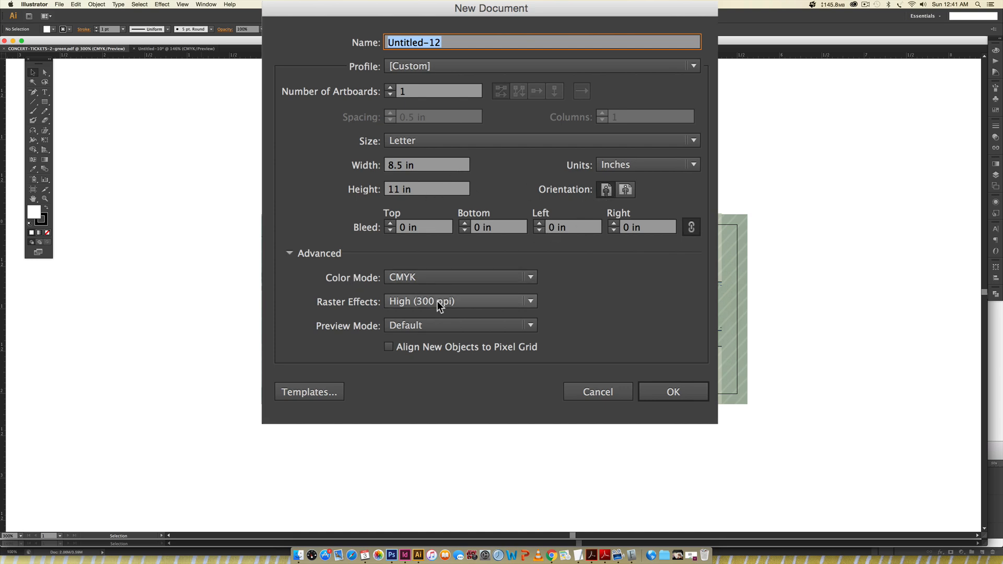
mouse_move(415, 312)
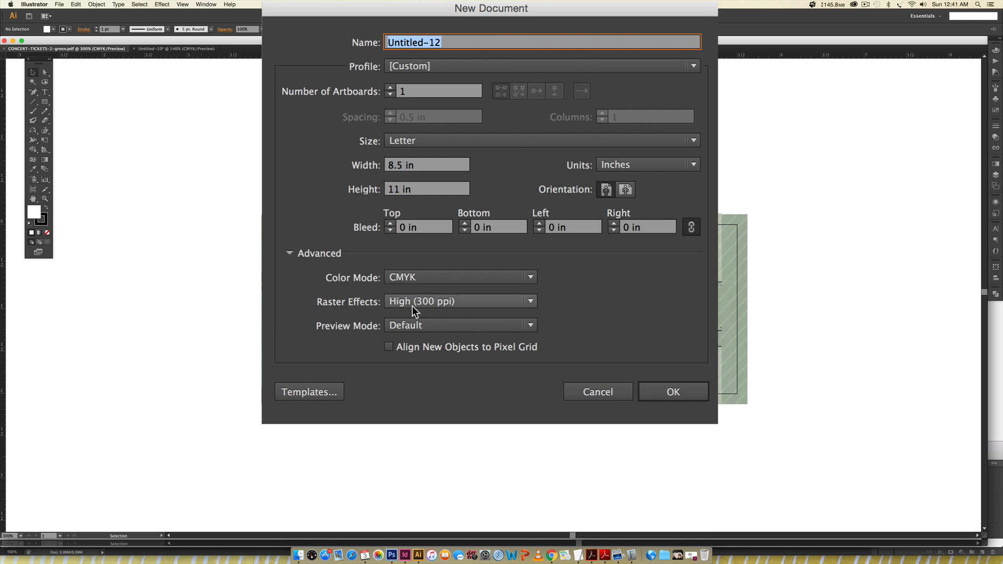
mouse_move(440, 313)
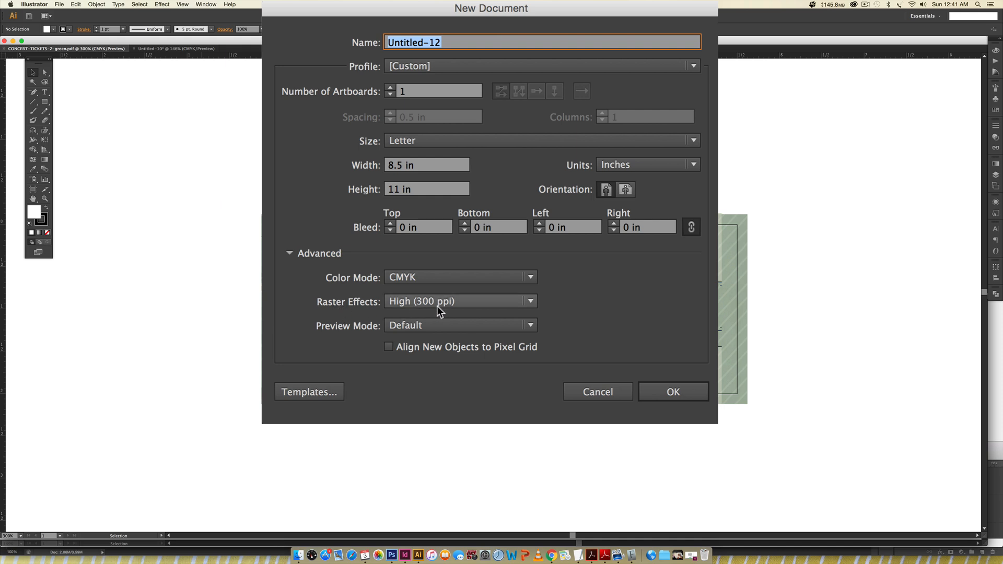
mouse_move(673, 392)
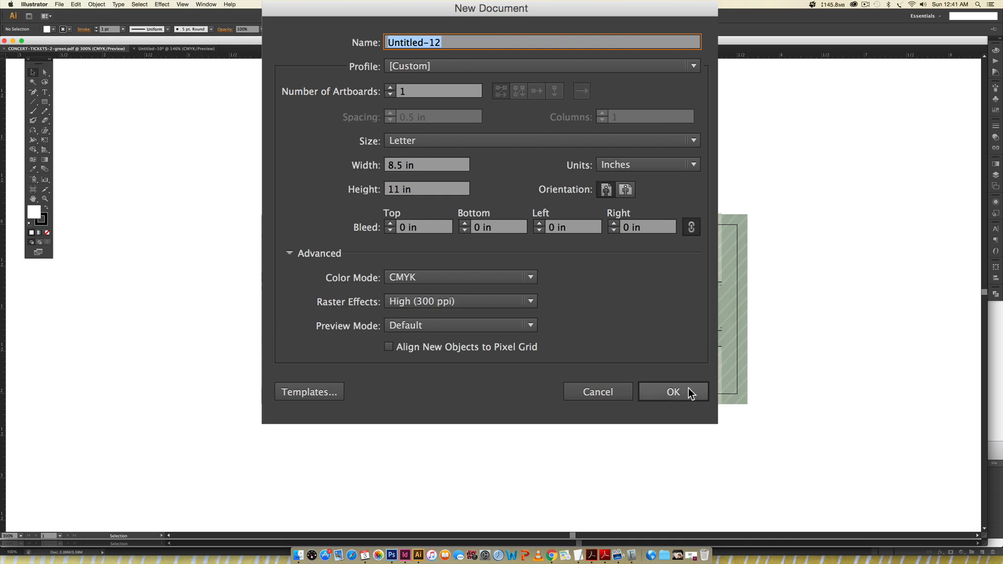
Step: Create a new Letter 8.5 × 11 in CMYK document at High (300 ppi)
left_click(672, 392)
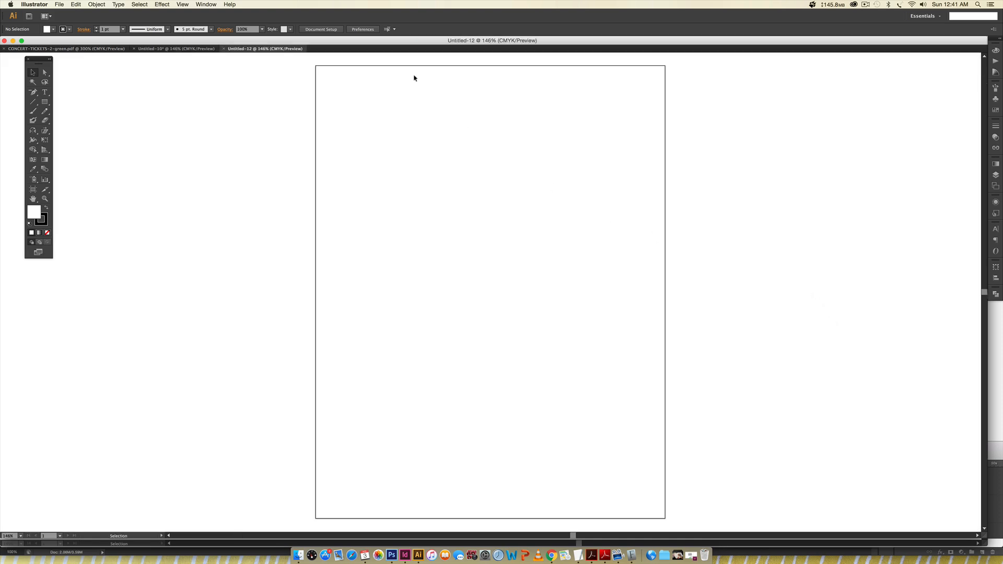
Step: Place the concert-ticket PDF onto the page cropped to Media with preview on
left_click(19, 6)
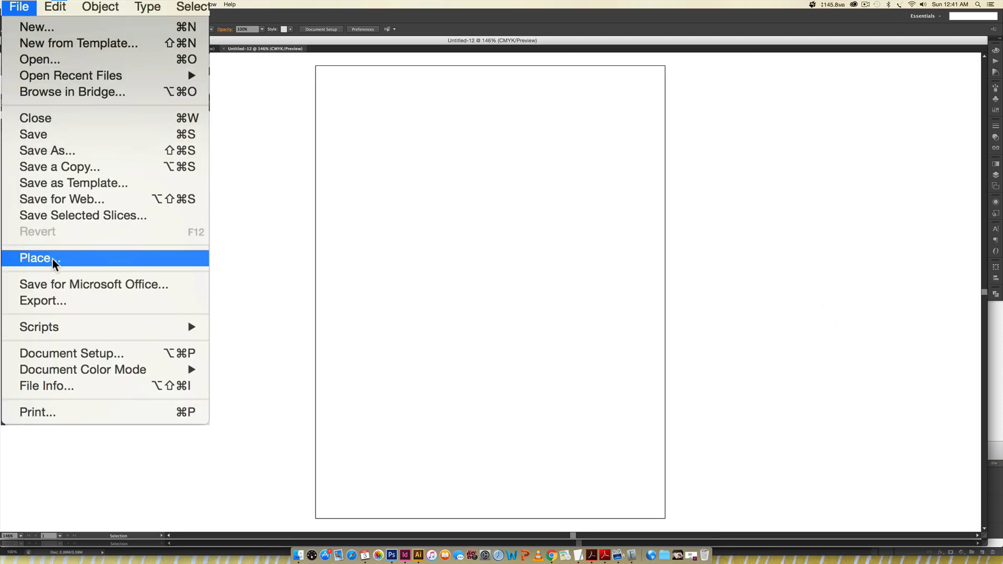
left_click(35, 258)
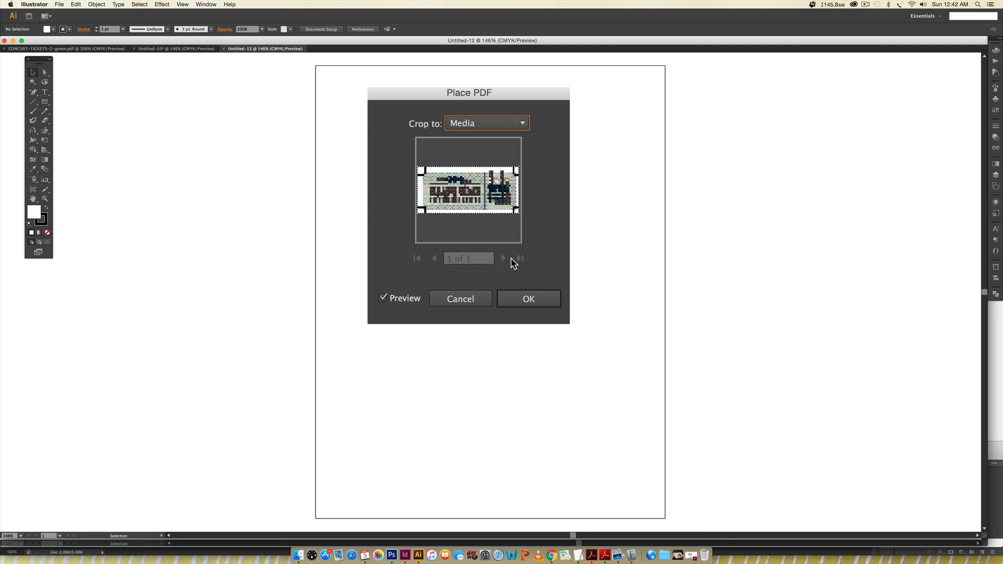
mouse_move(429, 267)
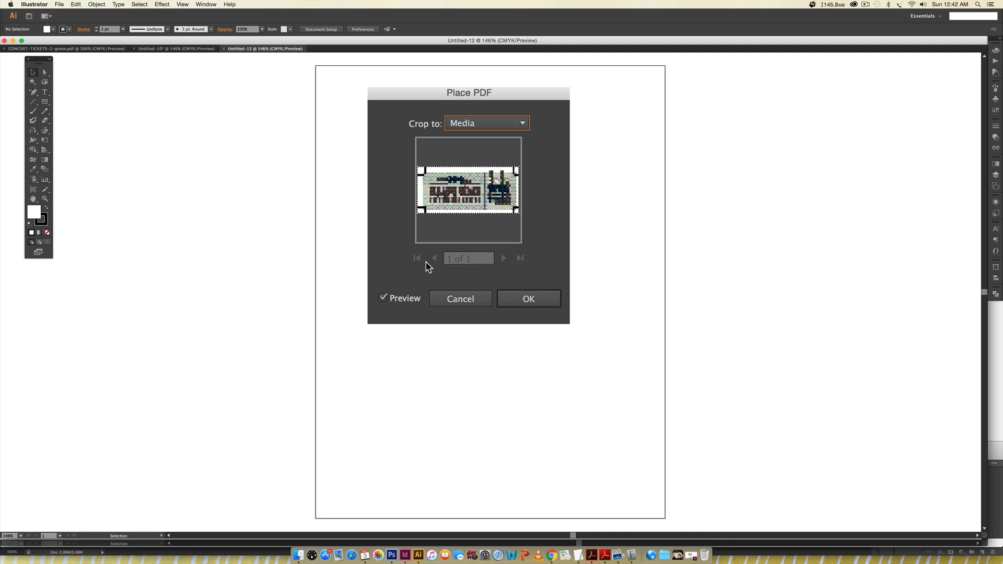
mouse_move(502, 264)
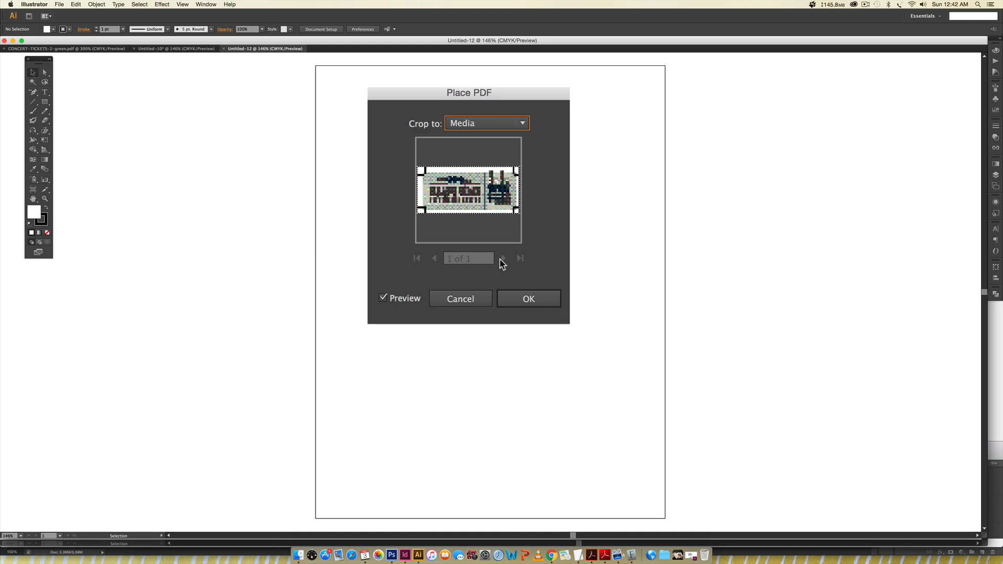
mouse_move(489, 182)
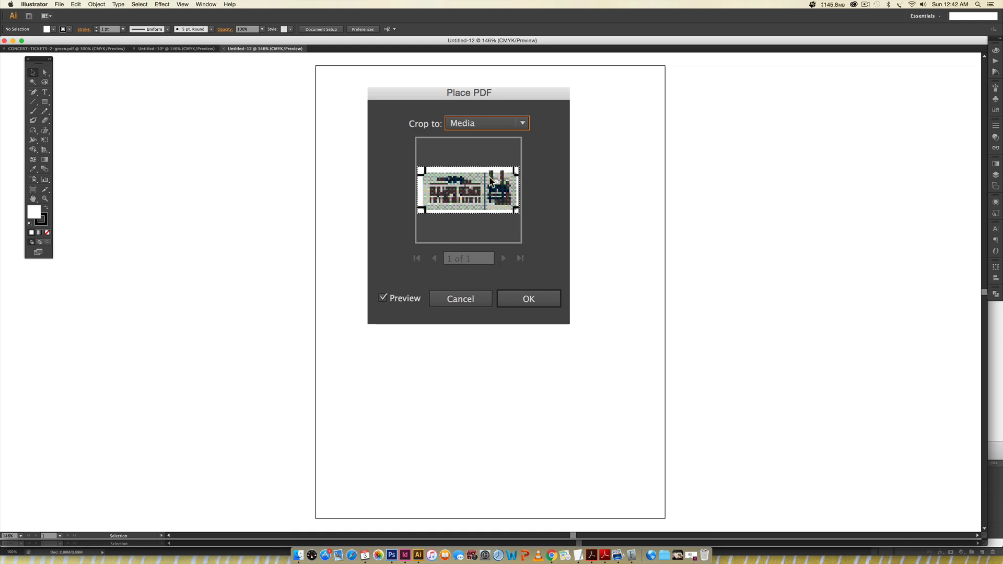
mouse_move(480, 267)
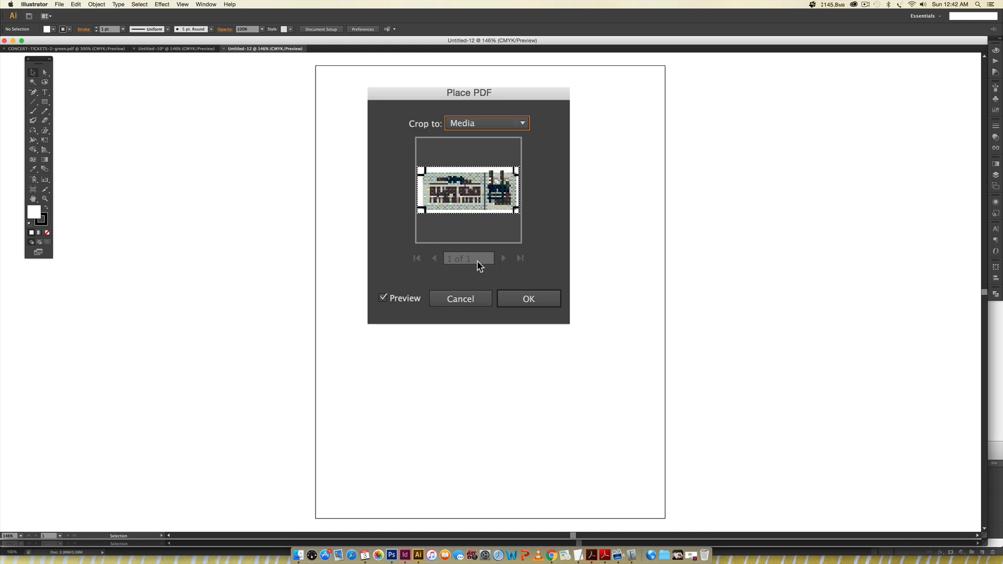
mouse_move(501, 250)
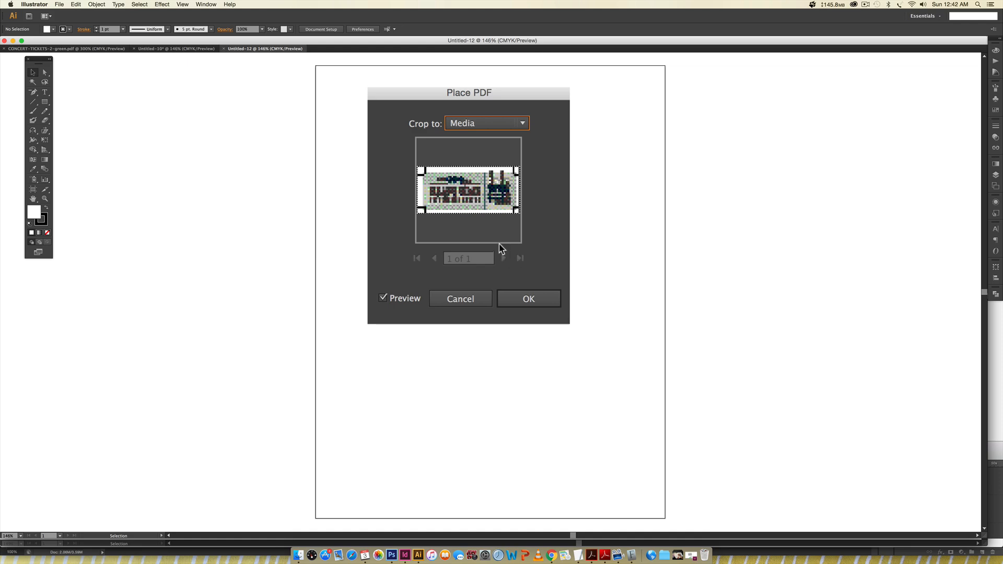
left_click(528, 299)
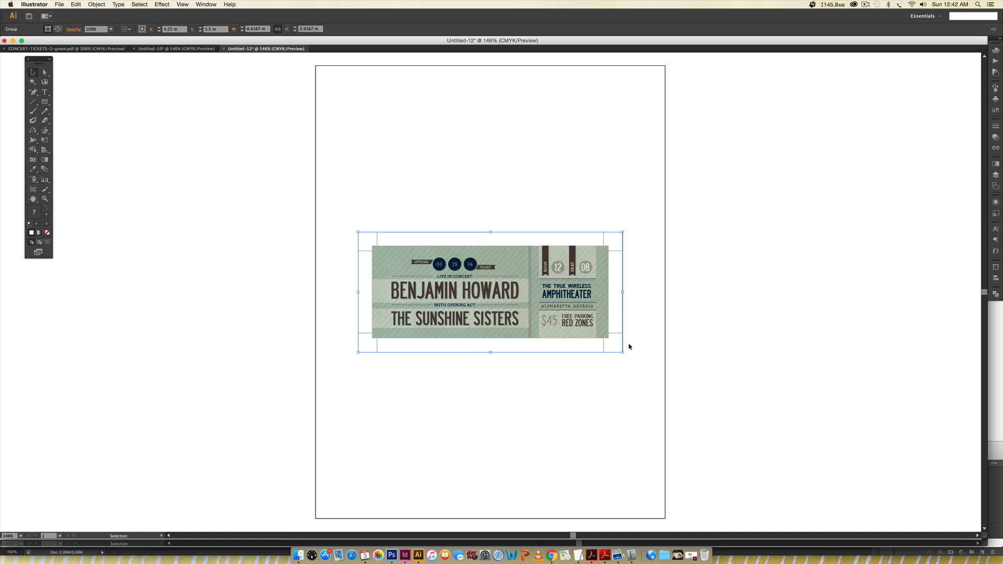
mouse_move(561, 311)
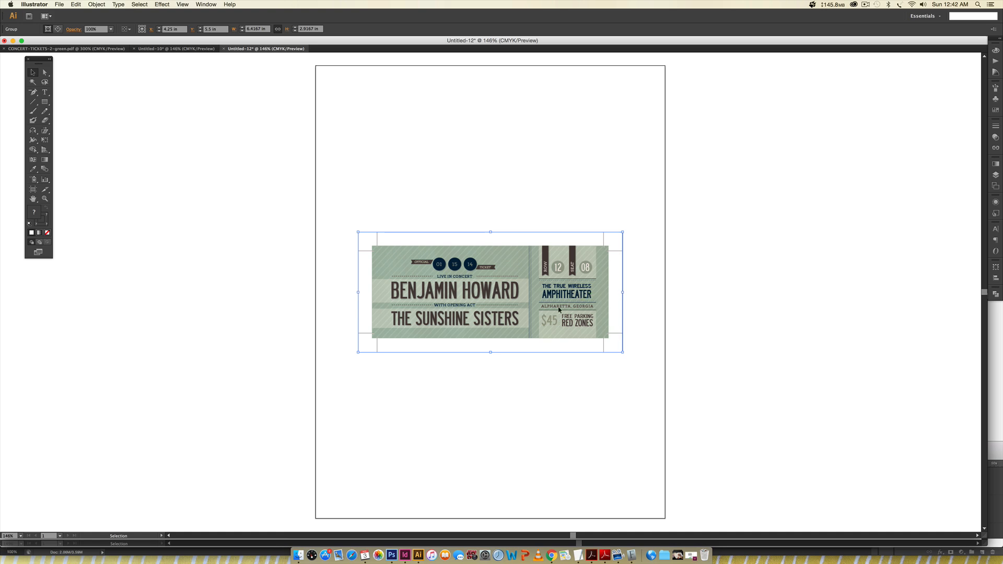
Step: Move the ticket to the top of the page and drag a copy straight down beneath it
left_click_drag(492, 292, 557, 209)
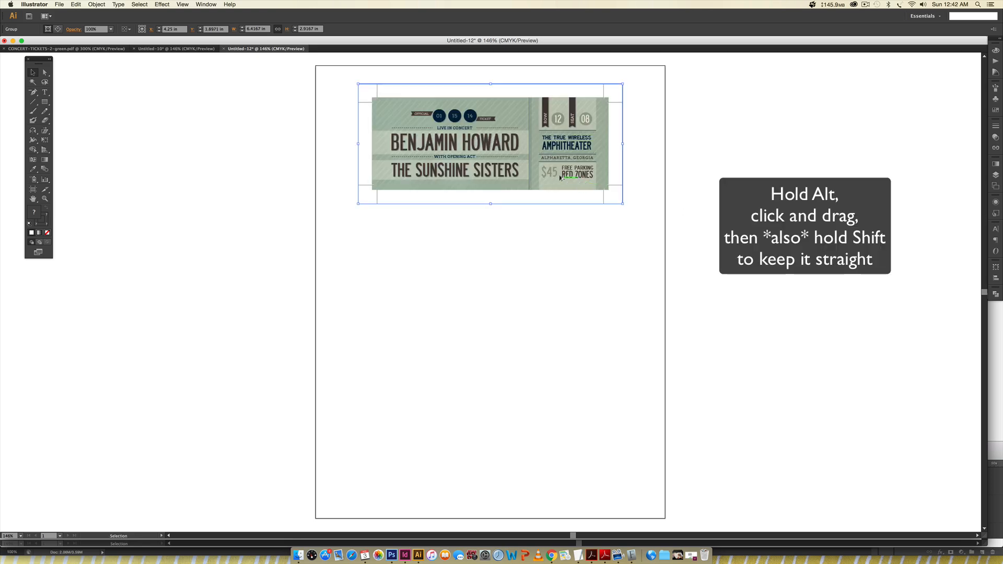
left_click_drag(557, 141, 538, 223)
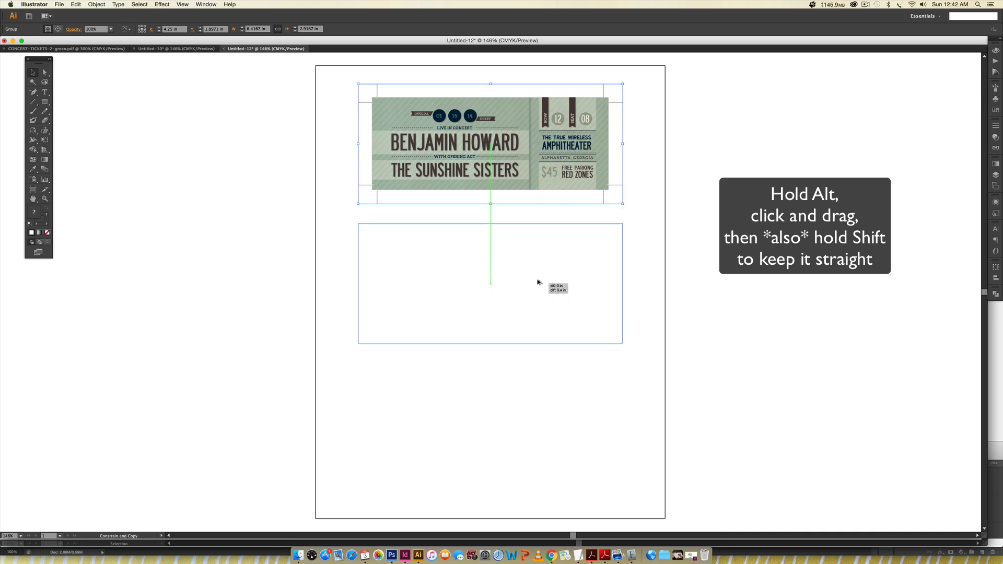
left_click_drag(492, 148, 491, 283)
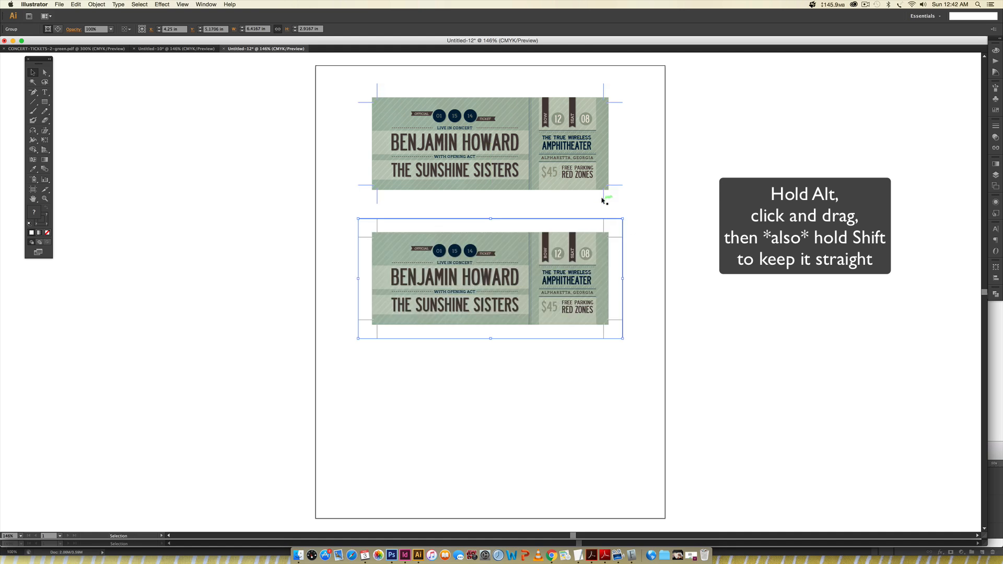
mouse_move(716, 216)
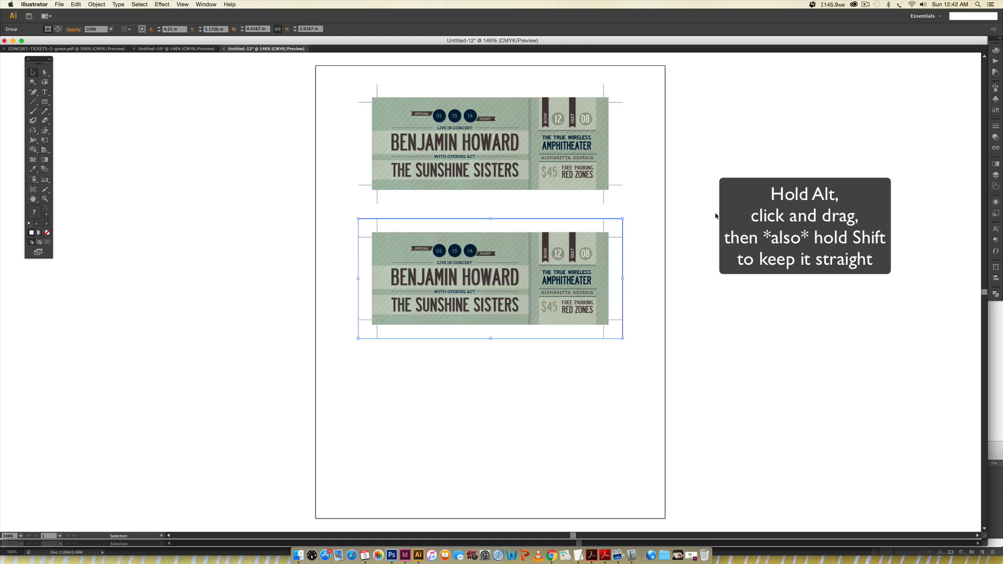
mouse_move(603, 85)
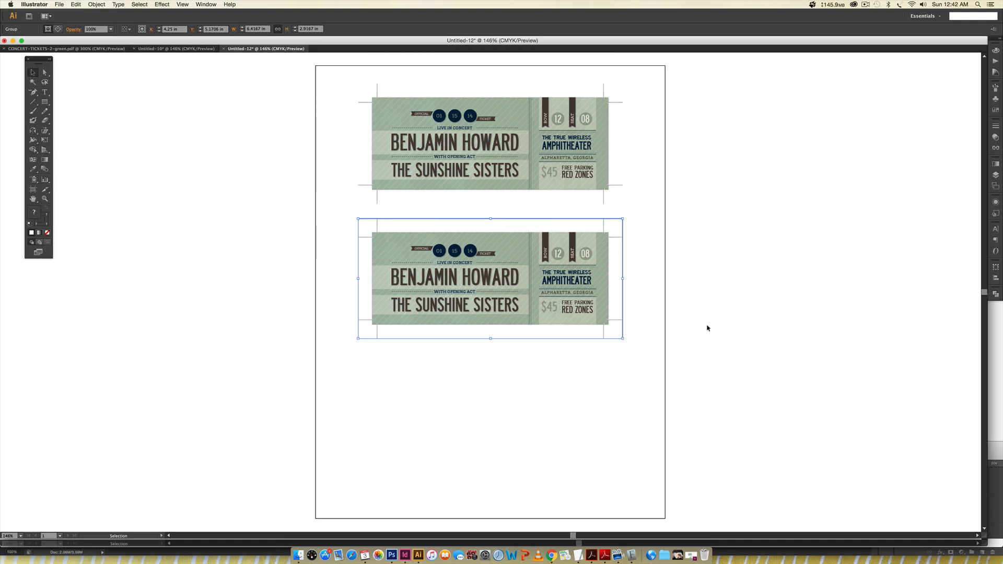
mouse_move(640, 293)
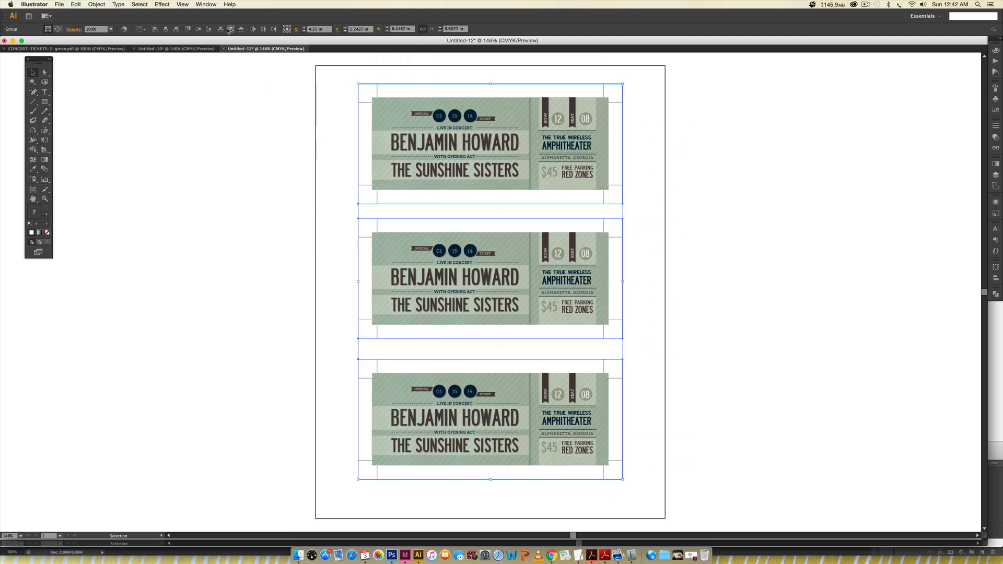
mouse_move(231, 29)
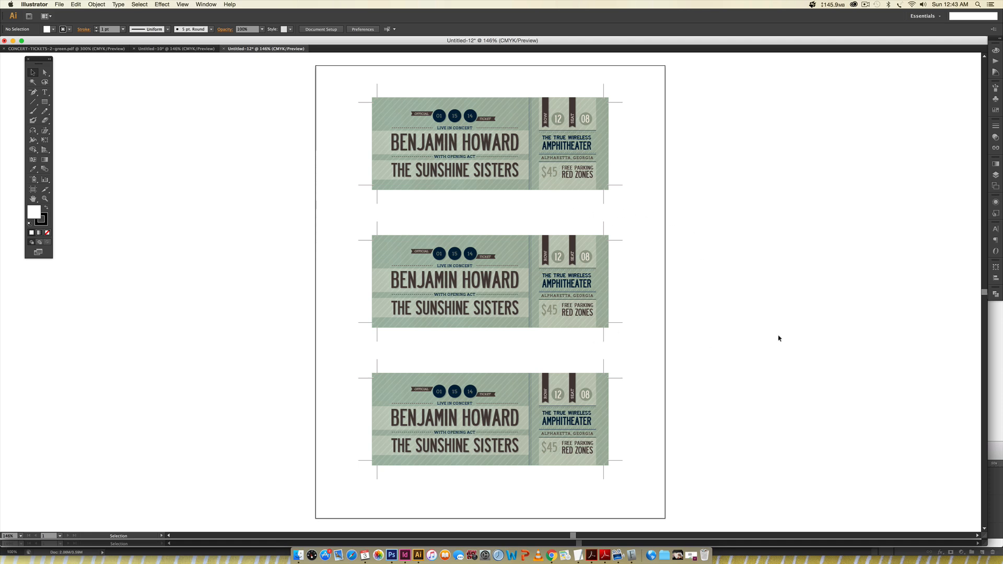
mouse_move(821, 283)
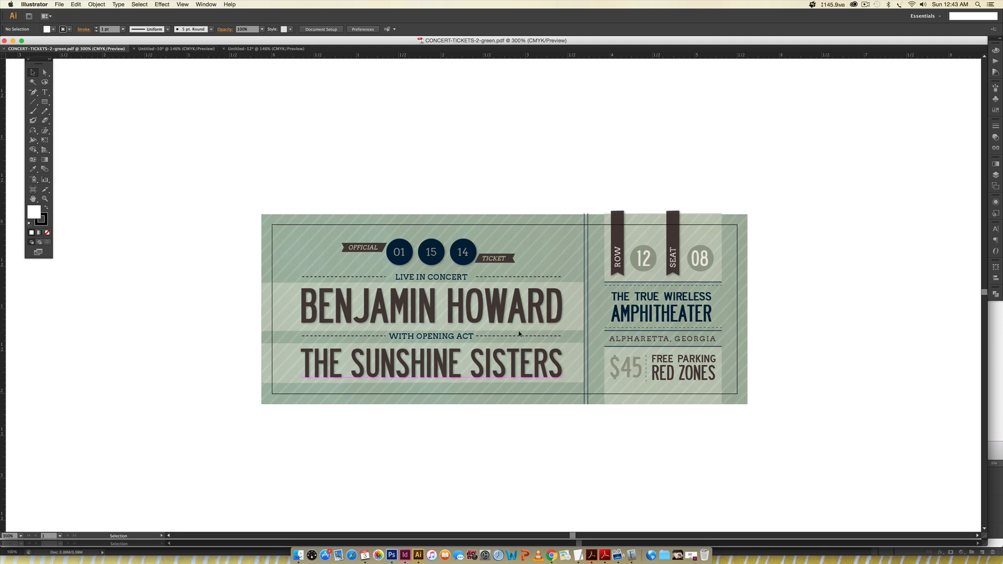
left_click(432, 363)
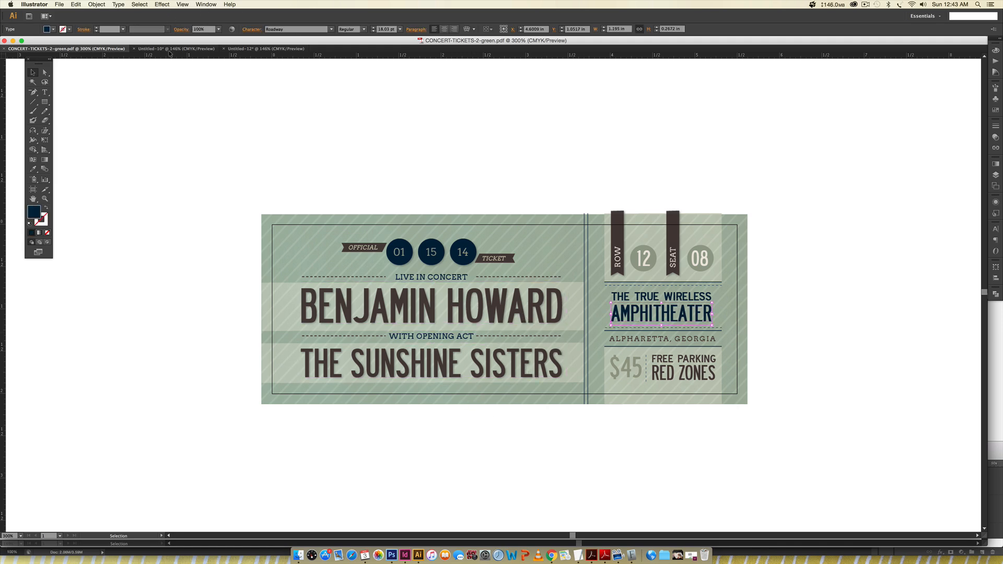
left_click(266, 49)
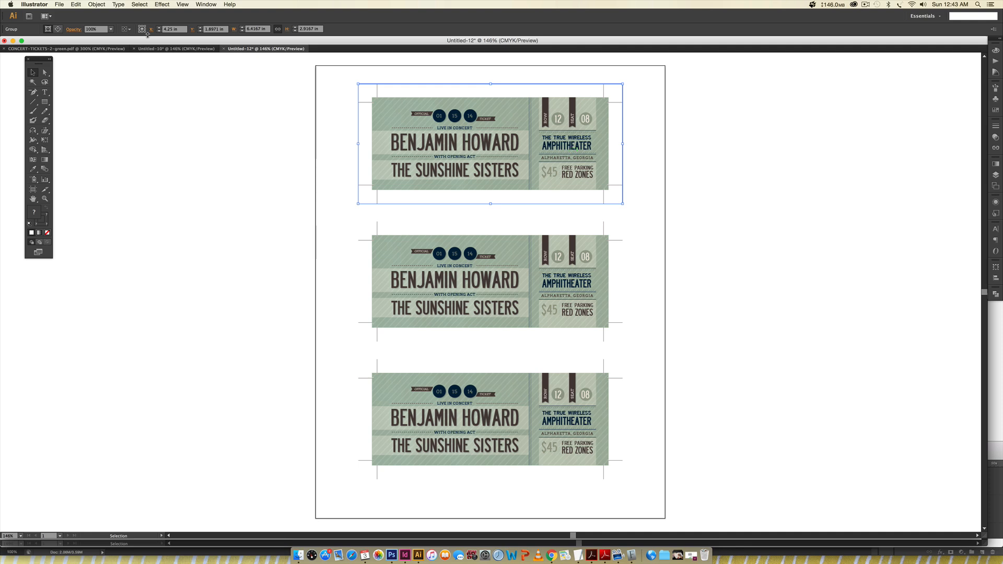
left_click(64, 50)
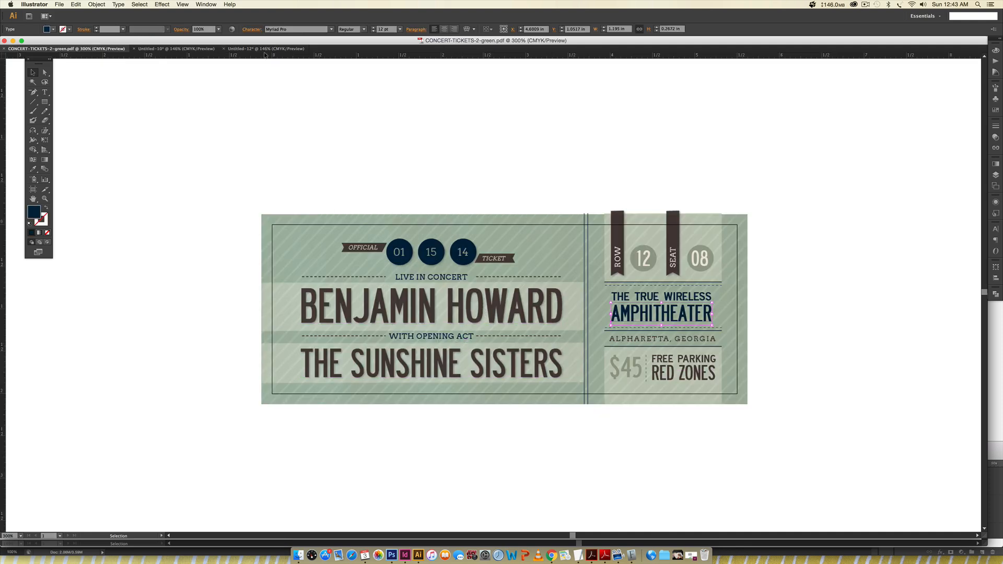
left_click(264, 50)
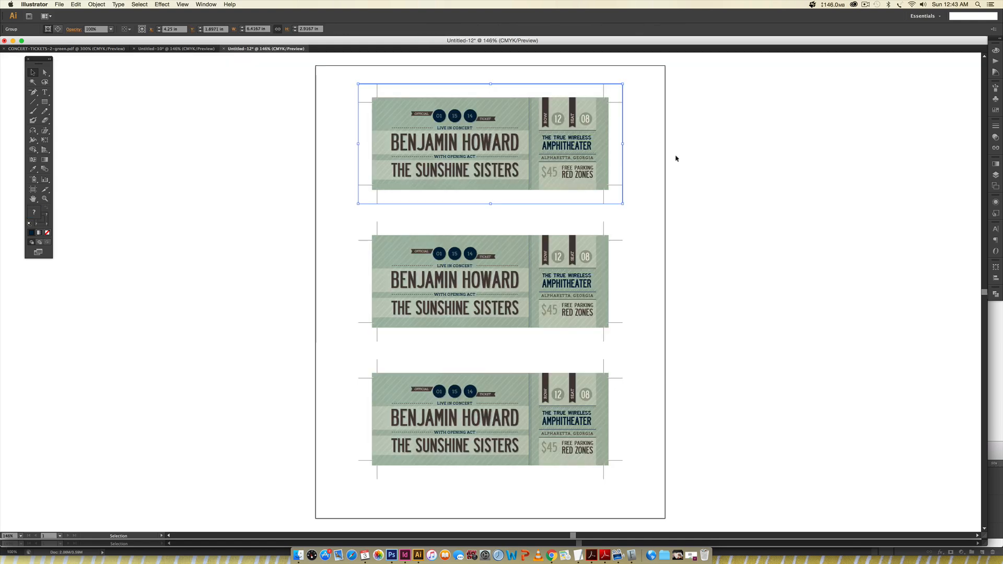
left_click_drag(537, 476, 672, 331)
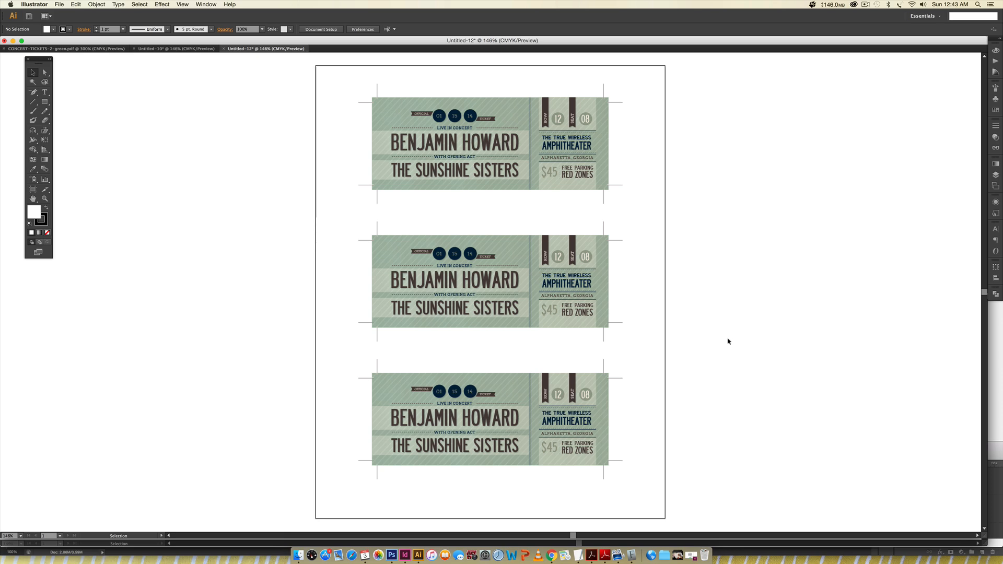
mouse_move(679, 148)
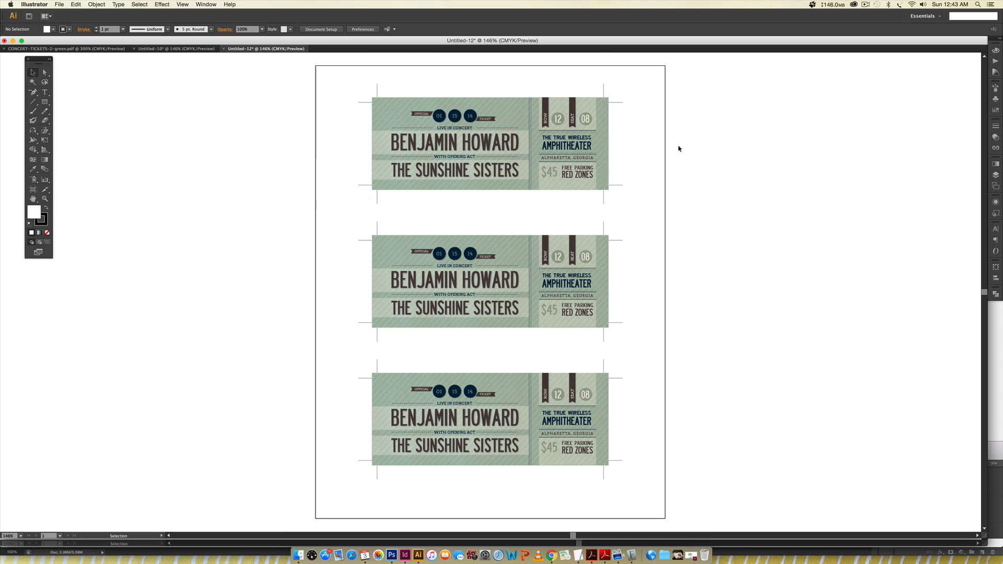
mouse_move(686, 146)
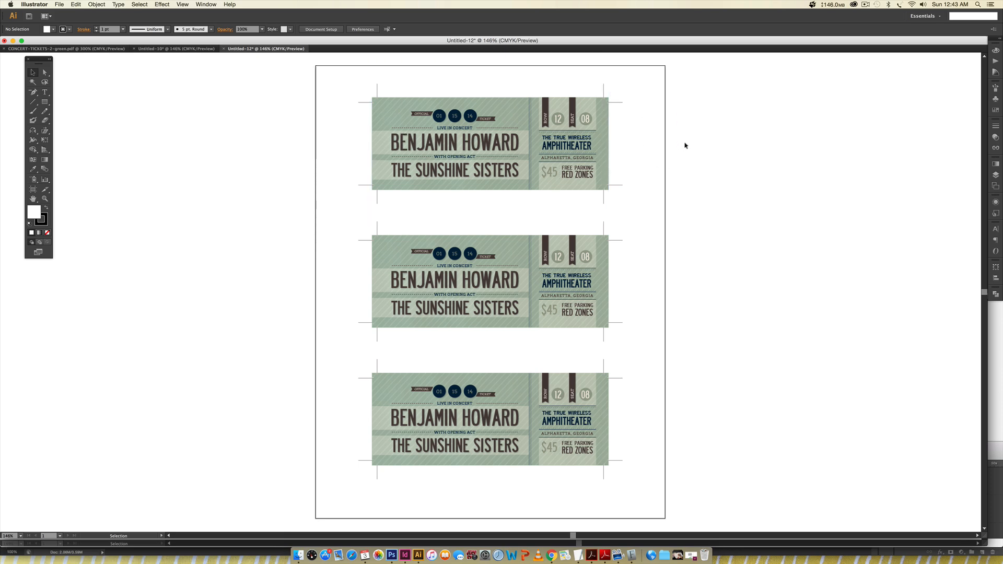